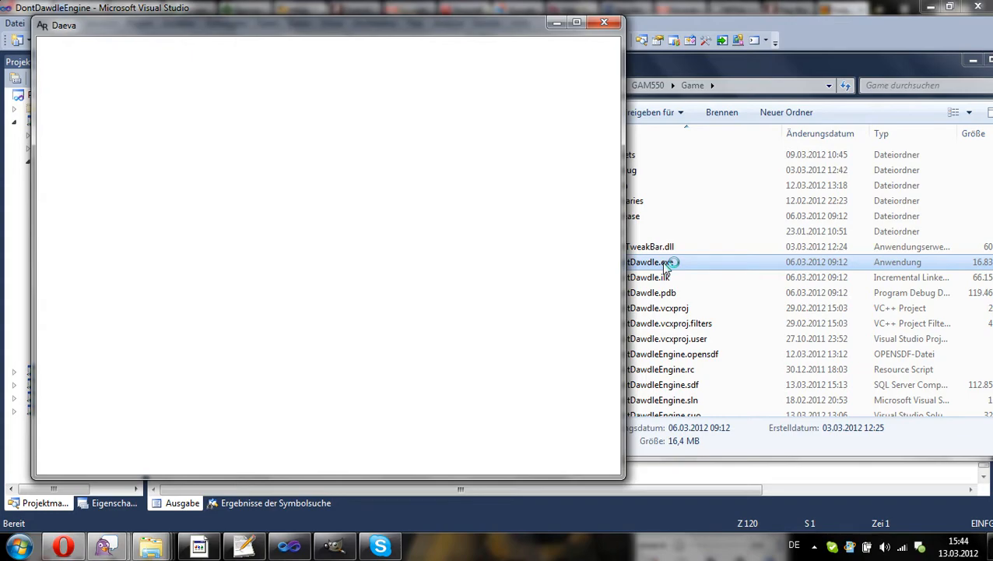
Launch DontDawdle.exe from the Game folder to open the desert level in Daeva.
double_click(651, 262)
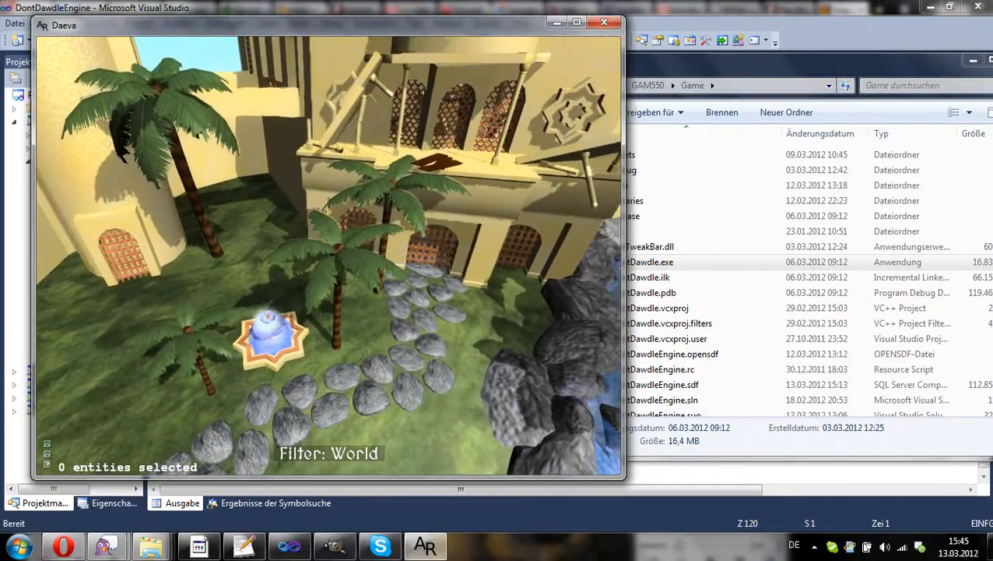
Select the palm tree behind the fountain and scale it taller along its y-axis.
click(273, 335)
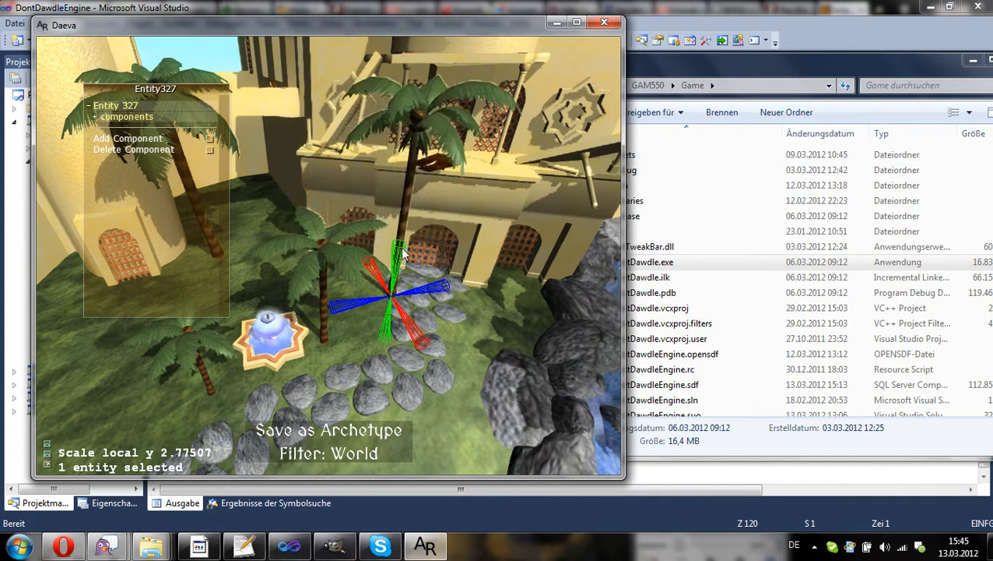
drag(401, 253, 413, 288)
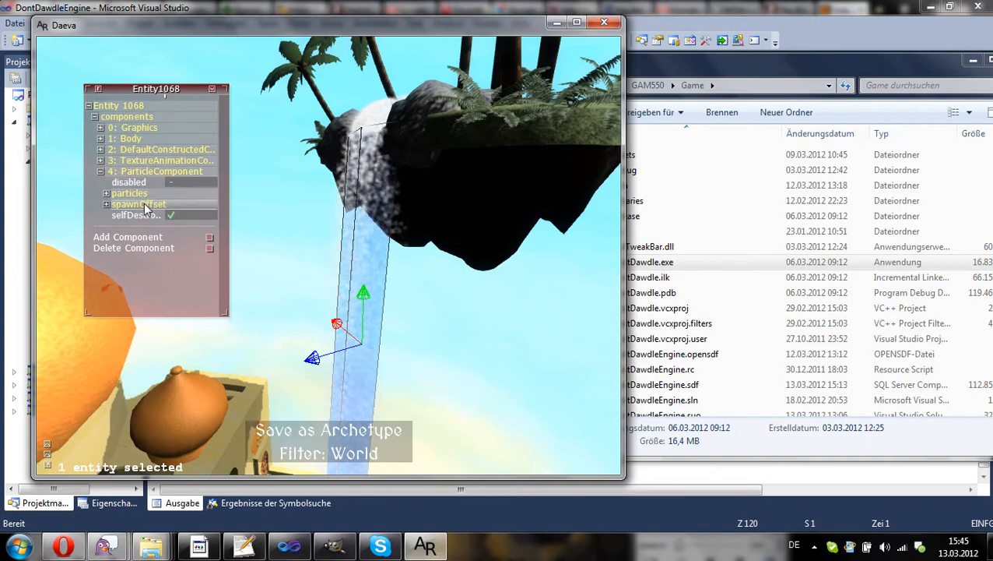
Expand the waterfall's ParticleComponent spawnOffset settings in the inspector.
click(107, 192)
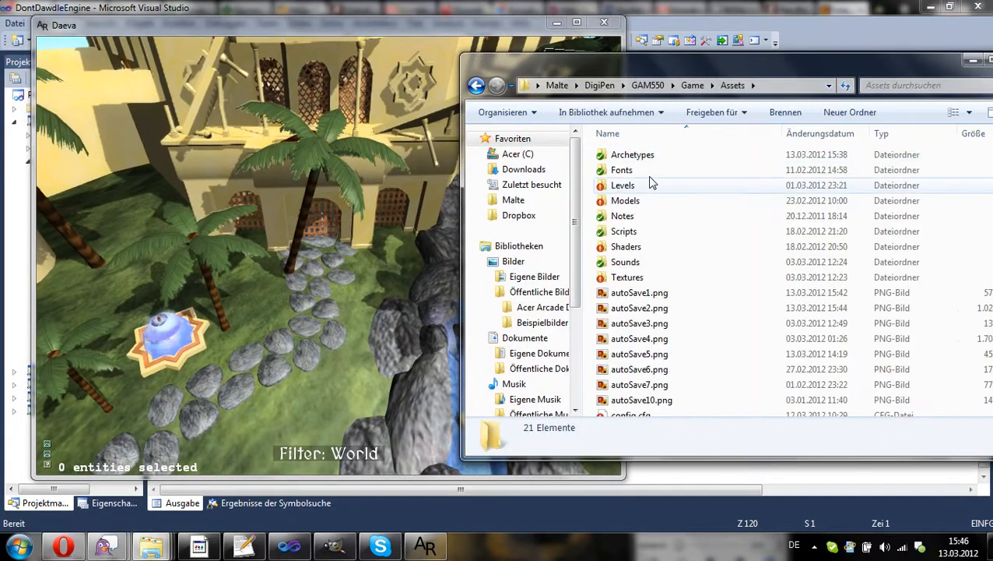
Browse into Models > Architecture and select gate_wall - Kopie.FBX.
double_click(625, 200)
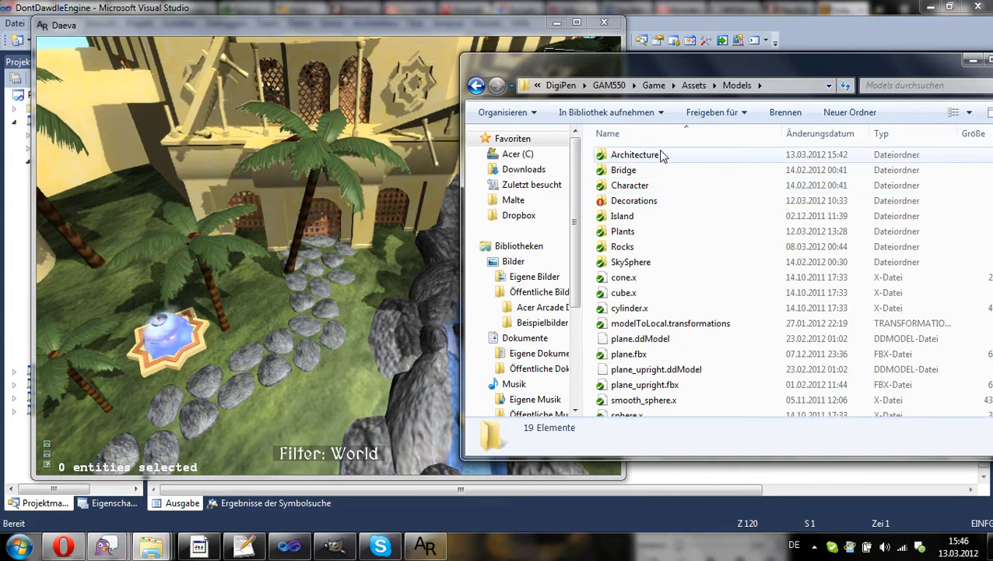
click(634, 155)
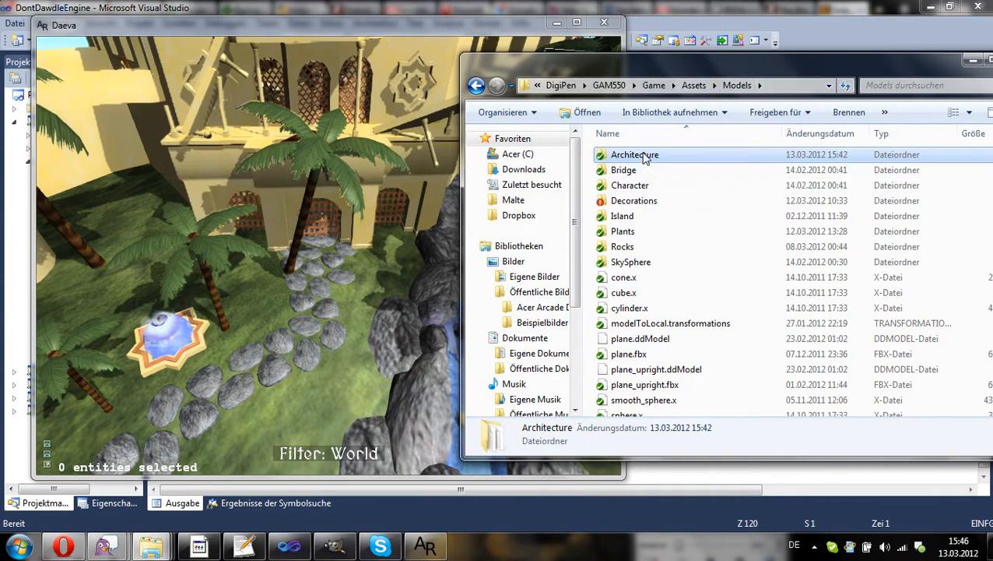
double_click(635, 154)
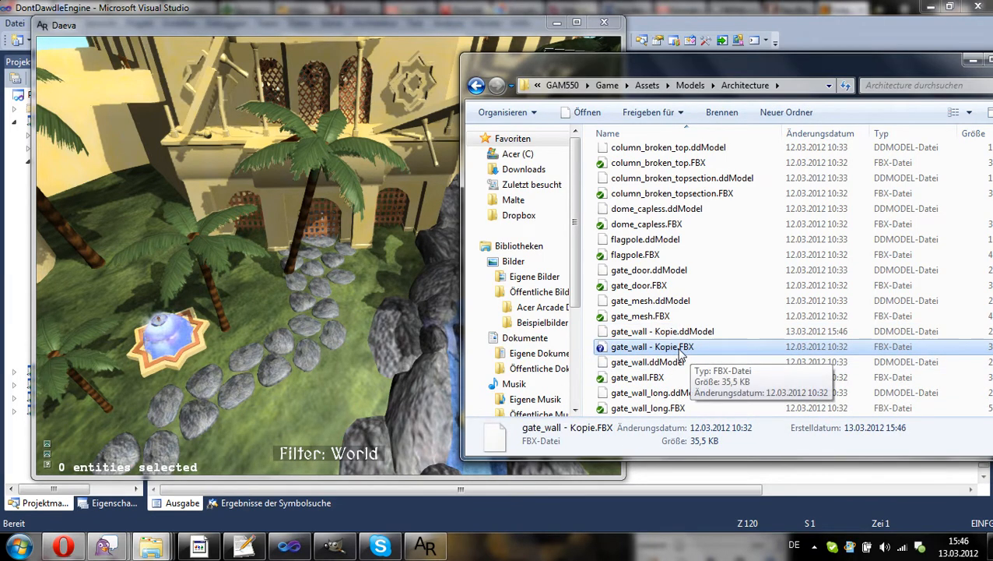
click(663, 331)
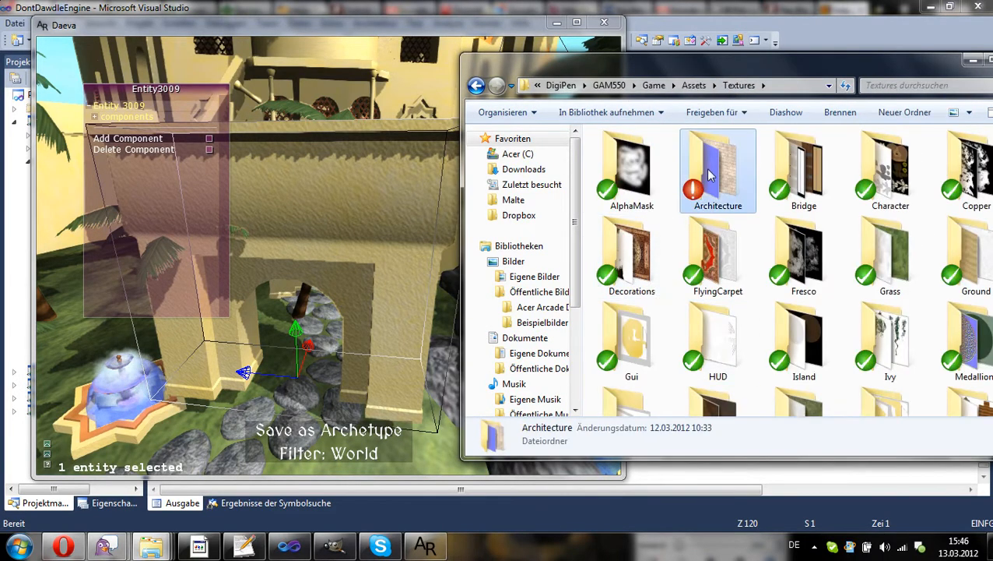
Open the Architecture subfolder under Assets > Textures.
double_click(717, 169)
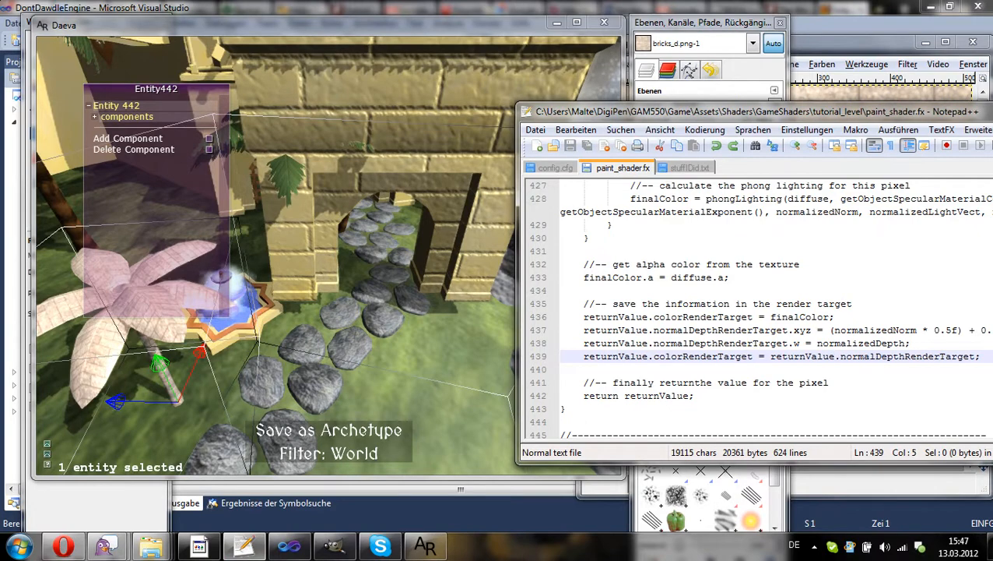
Comment out line 439 of paint_shader.fx with //.
text(//)
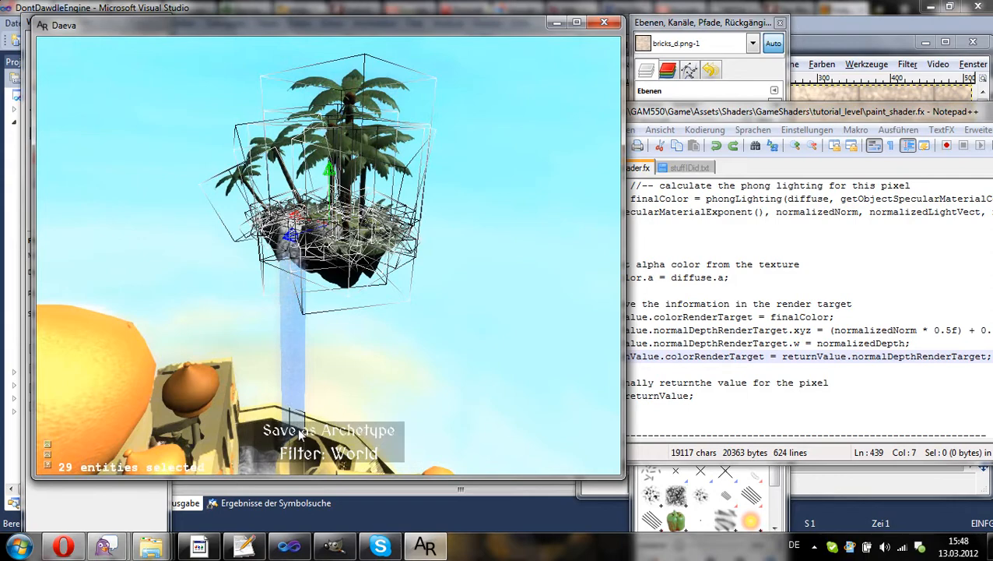
Save the floating island as island.archetype and select it to place another copy.
click(328, 430)
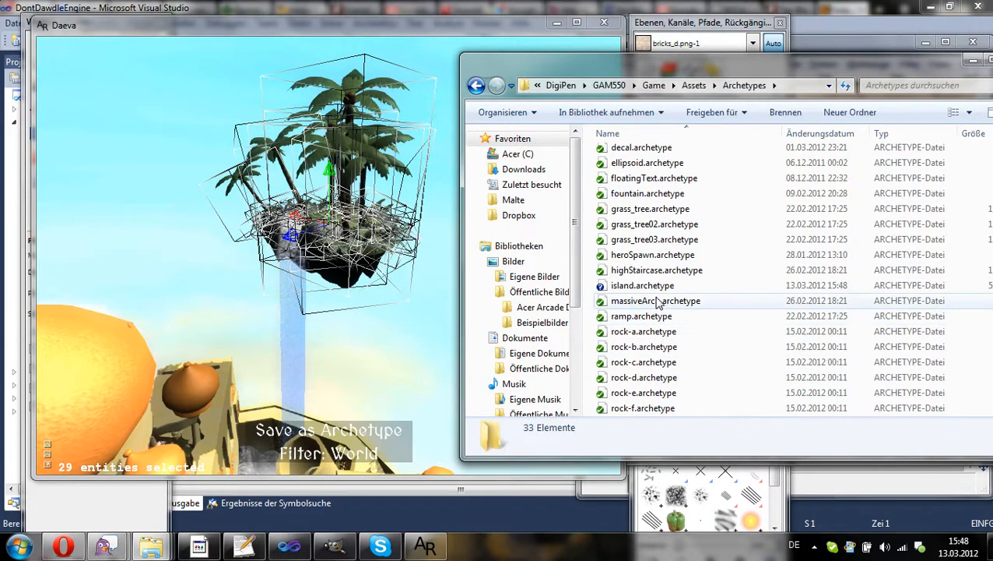
click(642, 285)
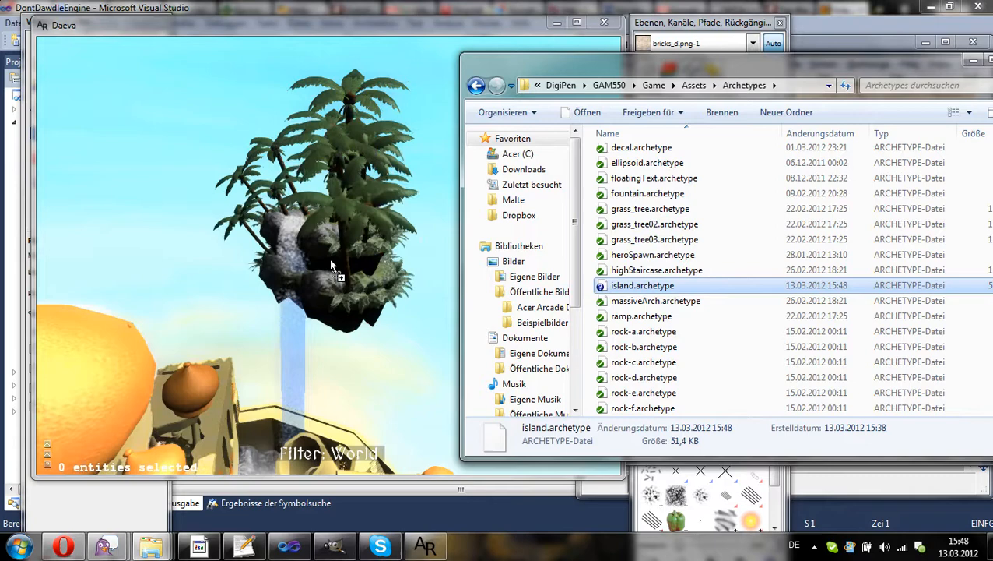